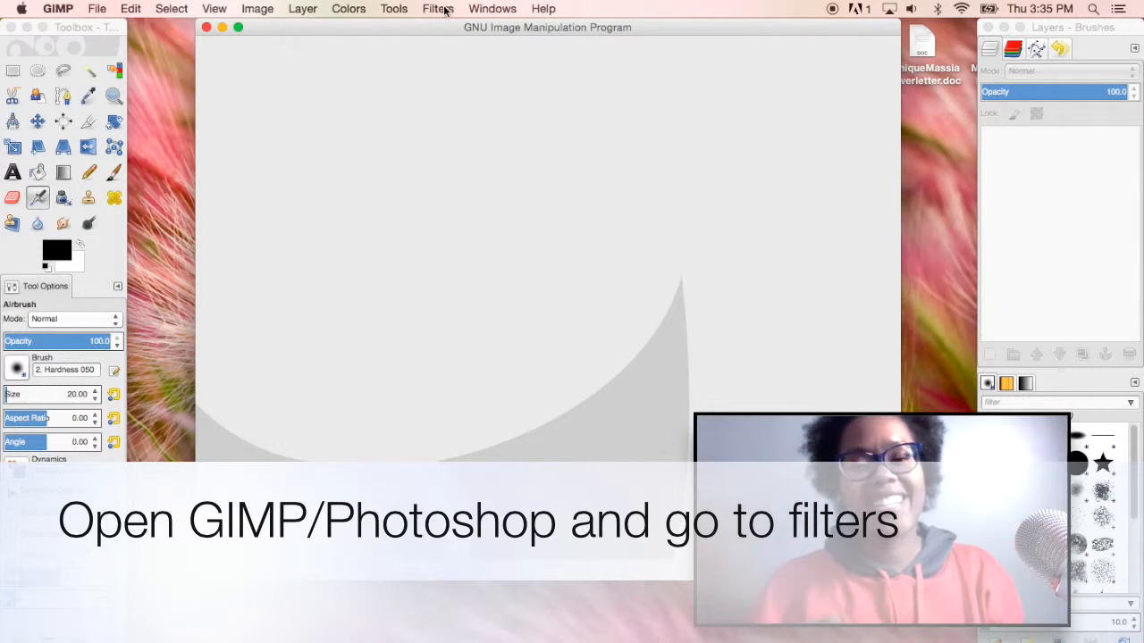
Show GIMP's Filters menu with no image open, browsing the Distorts category.
left_click(437, 9)
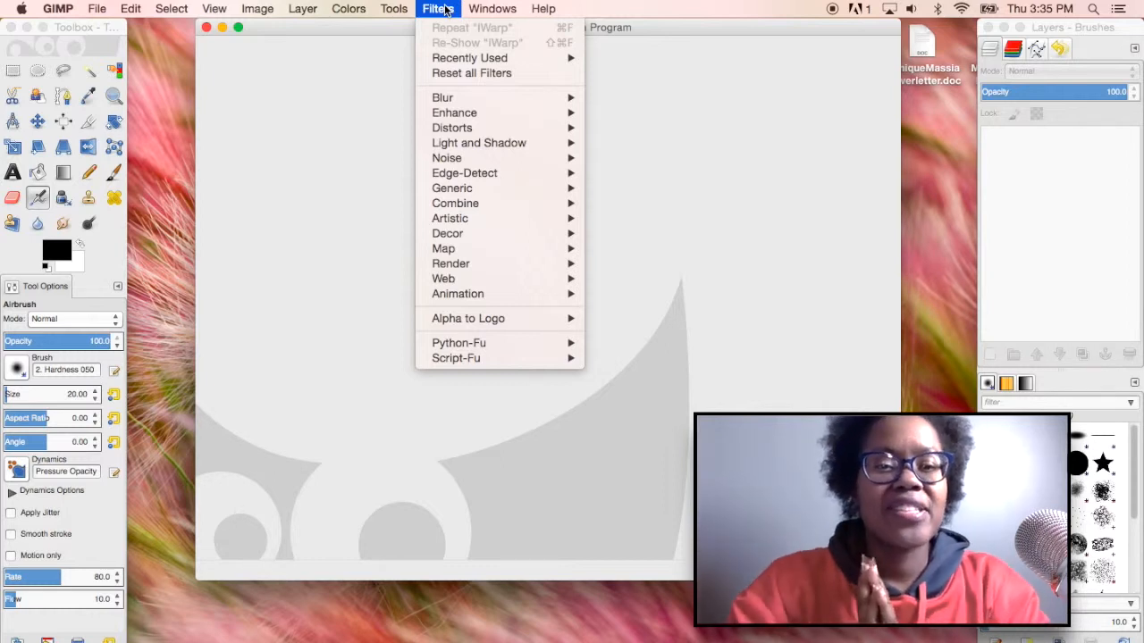
mouse_move(451, 128)
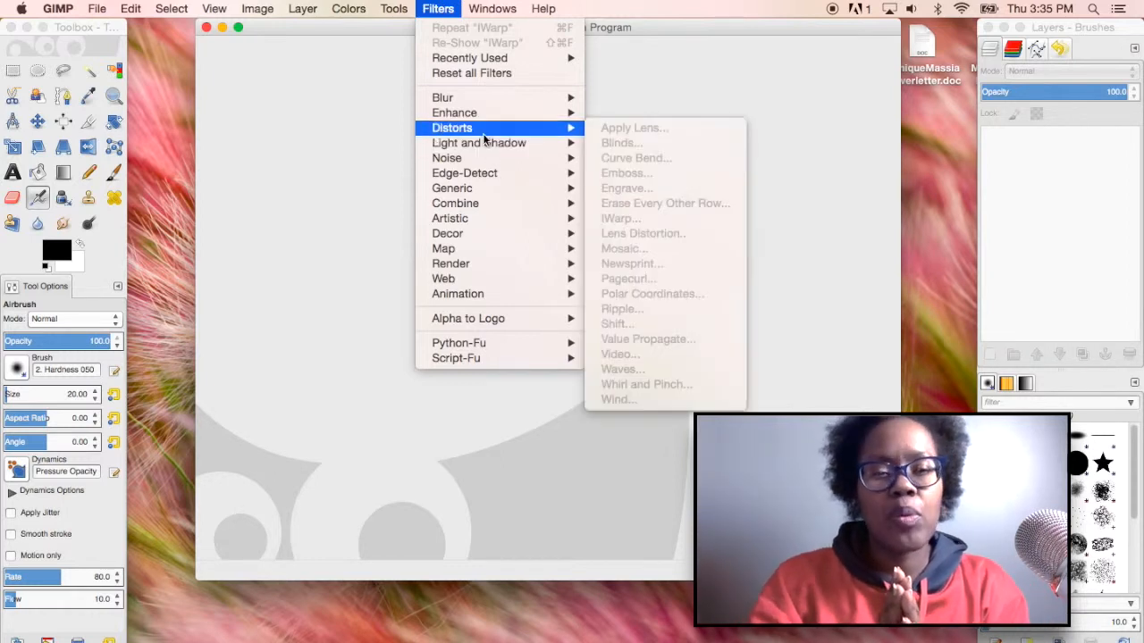
mouse_move(638, 264)
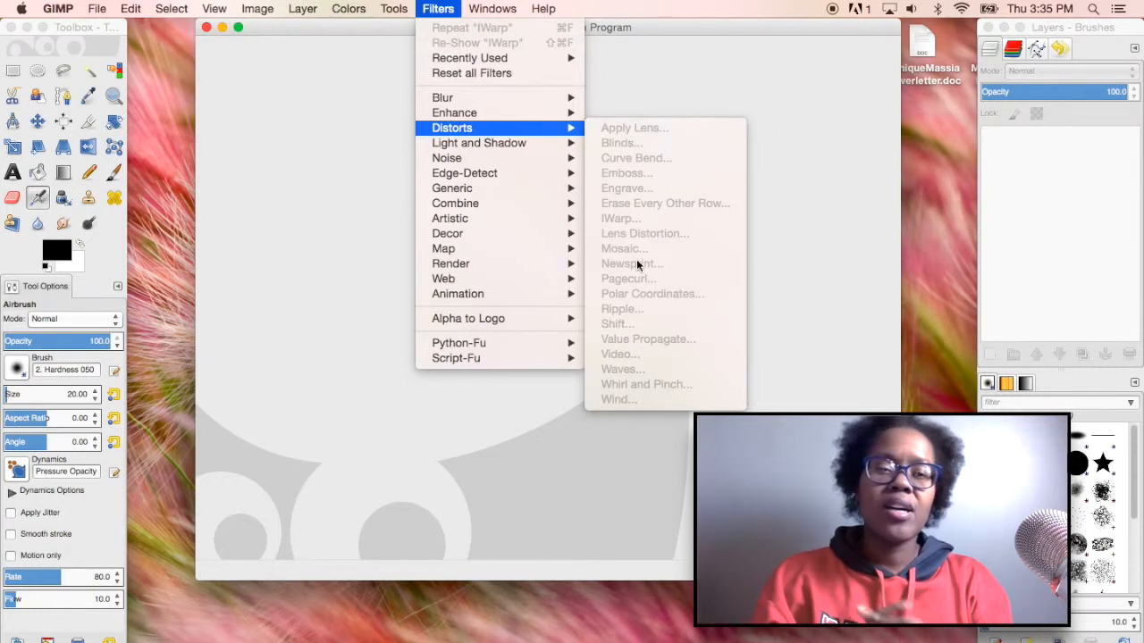
mouse_move(612, 223)
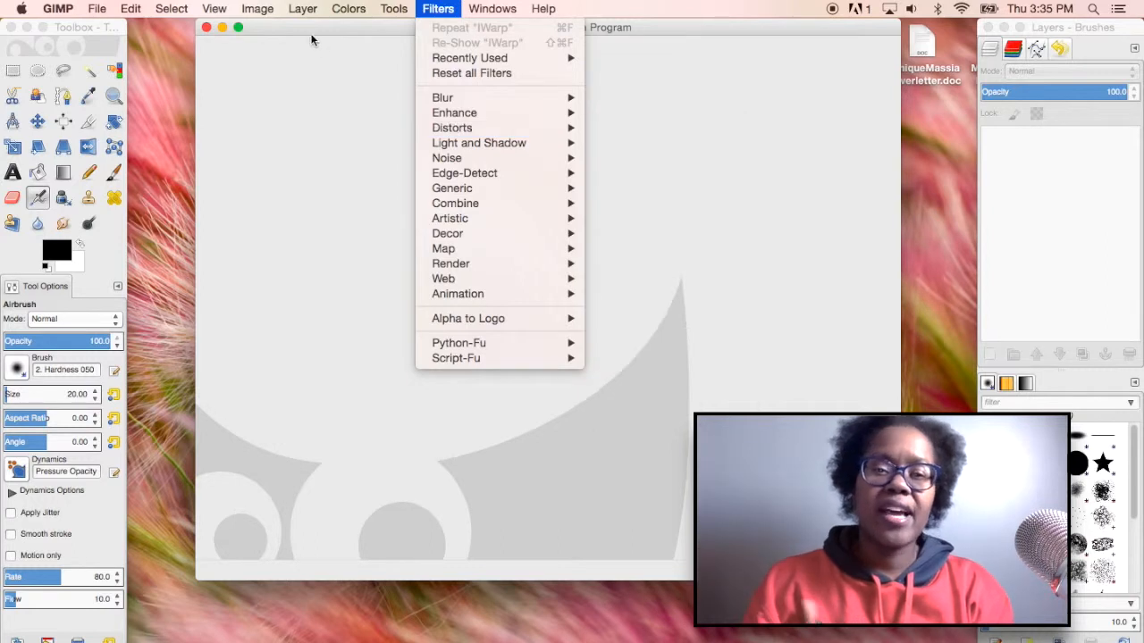
Open woman-2171870_1920.jpg, the poolside photo, from the Desktop.
left_click(96, 8)
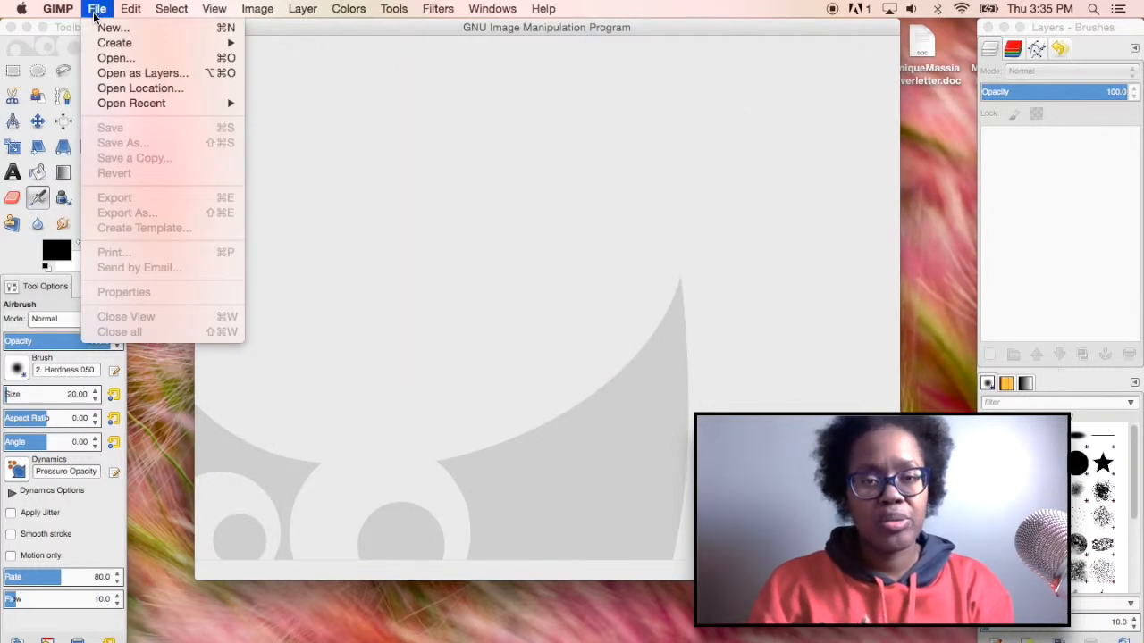
mouse_move(116, 57)
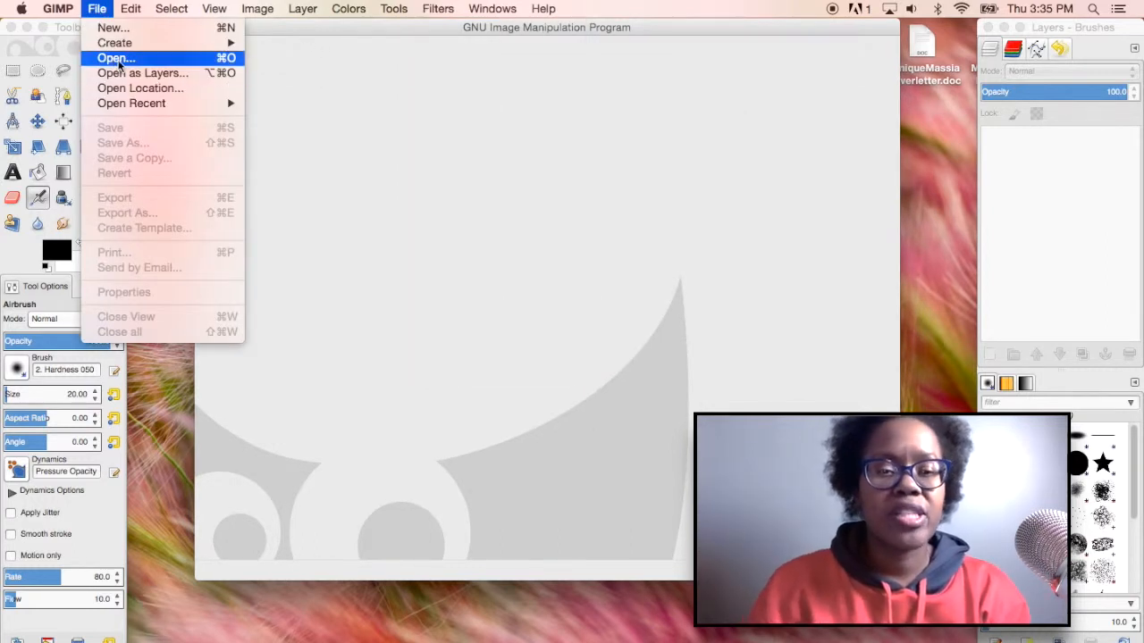
left_click(115, 58)
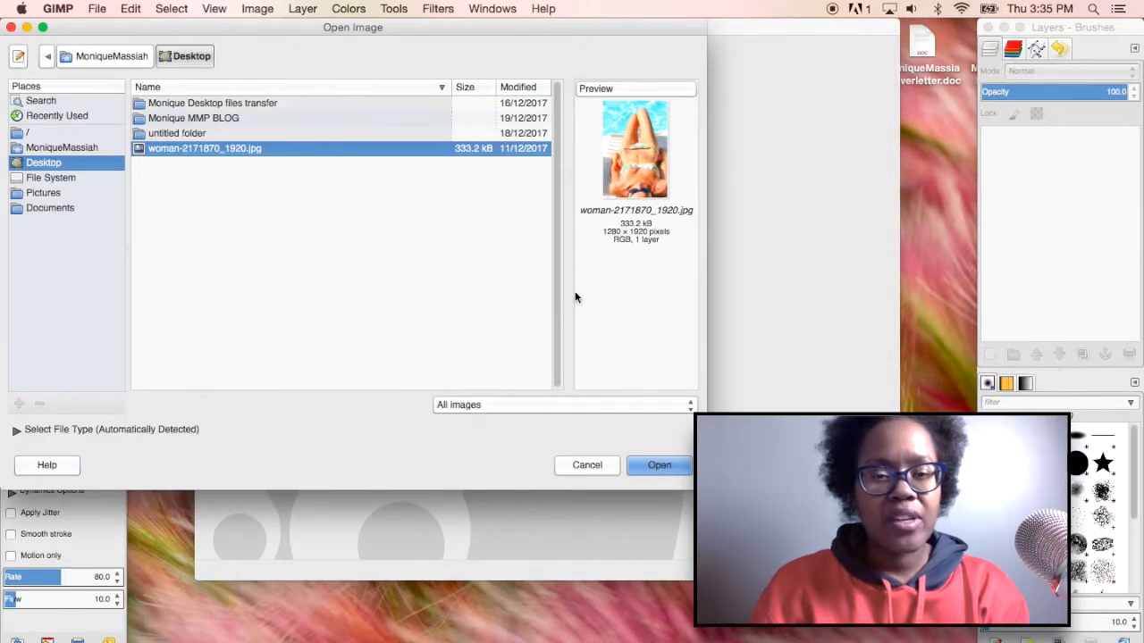
left_click(659, 465)
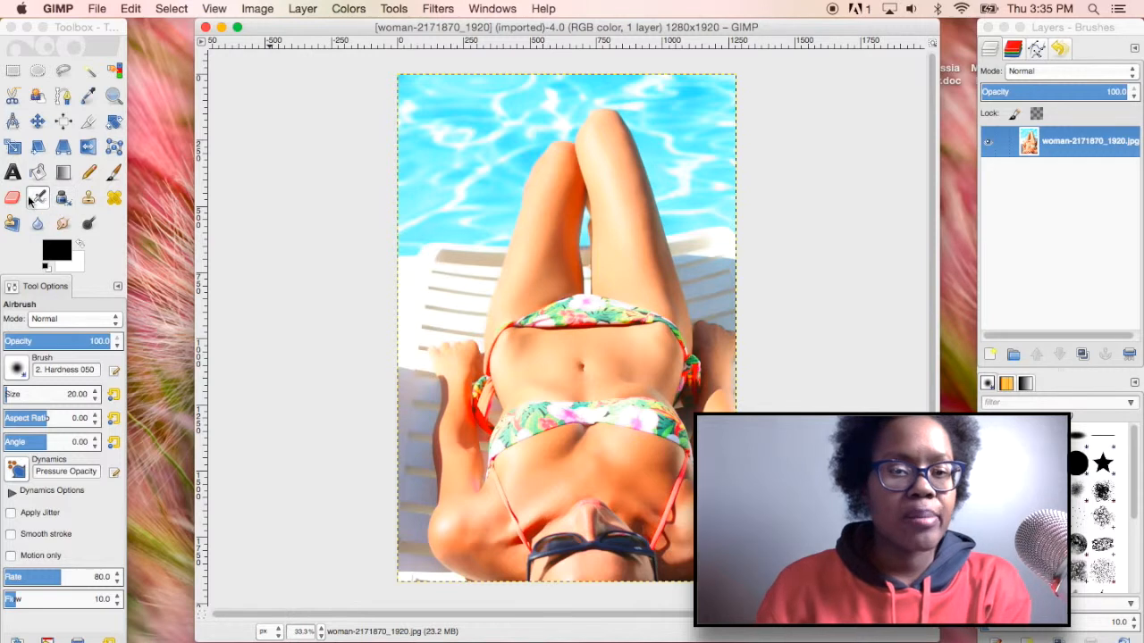
mouse_move(38, 198)
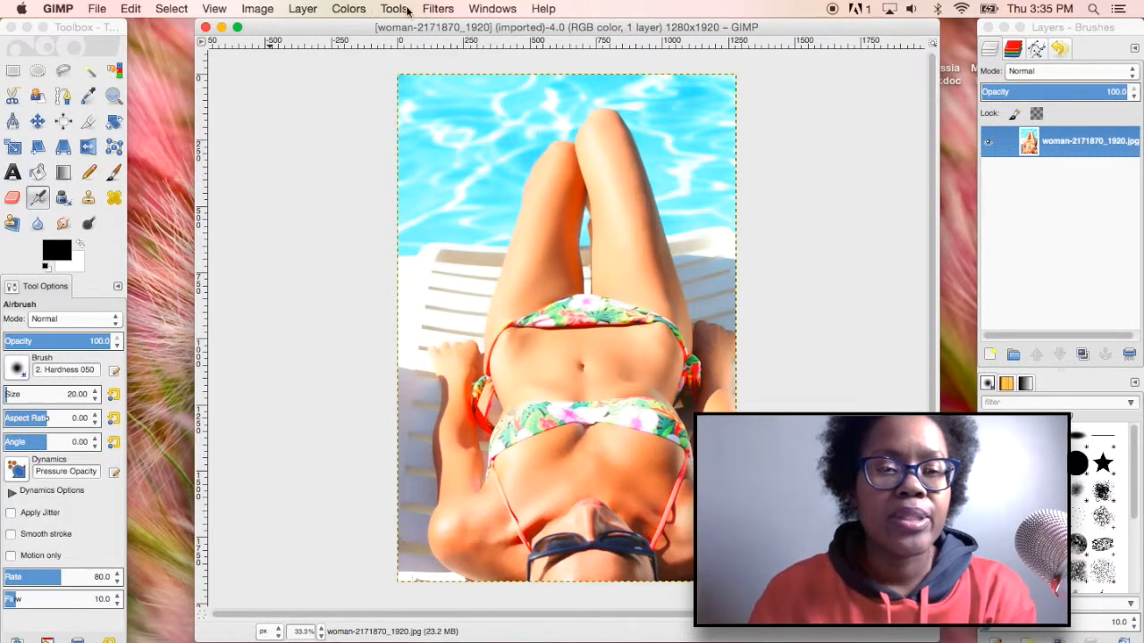
Launch Filters > Distorts > IWarp on the pool photo.
left_click(437, 8)
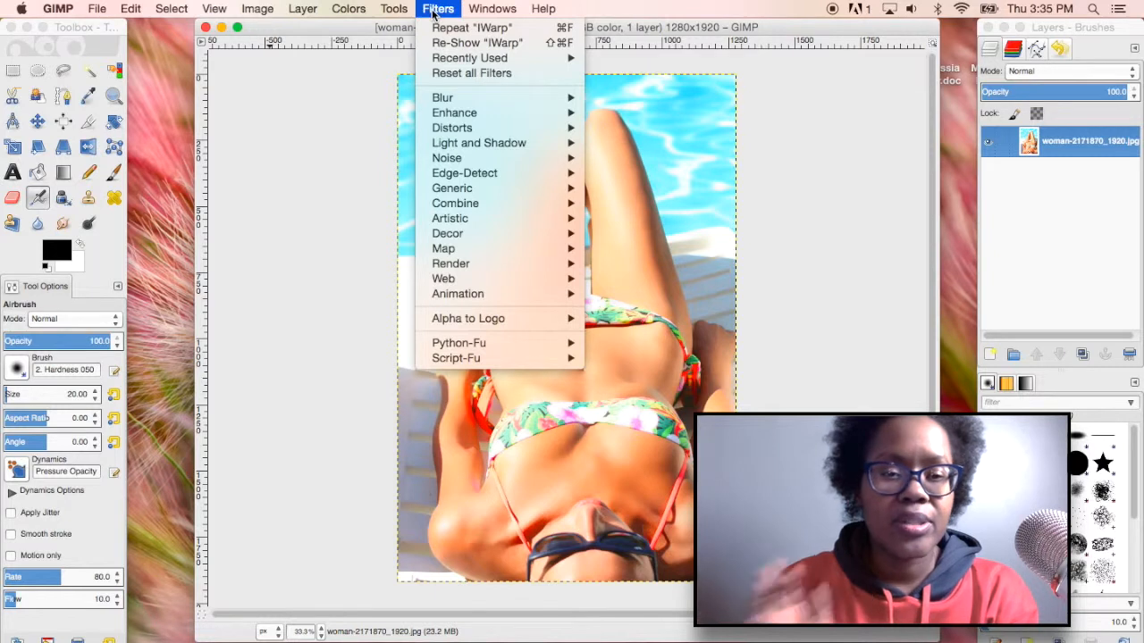
mouse_move(451, 128)
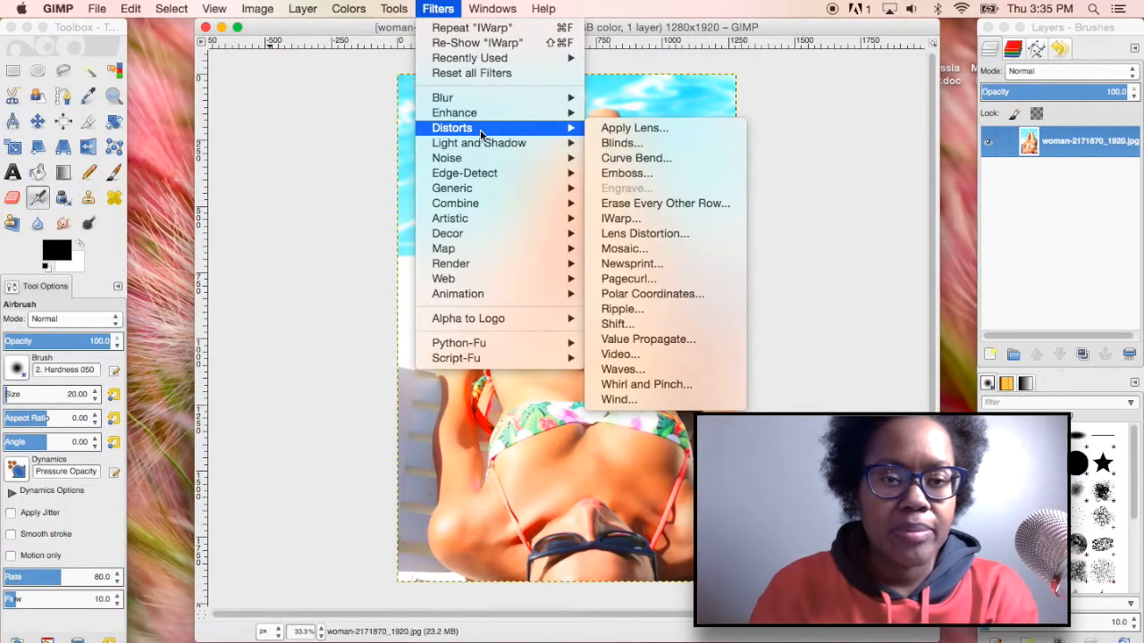
mouse_move(621, 219)
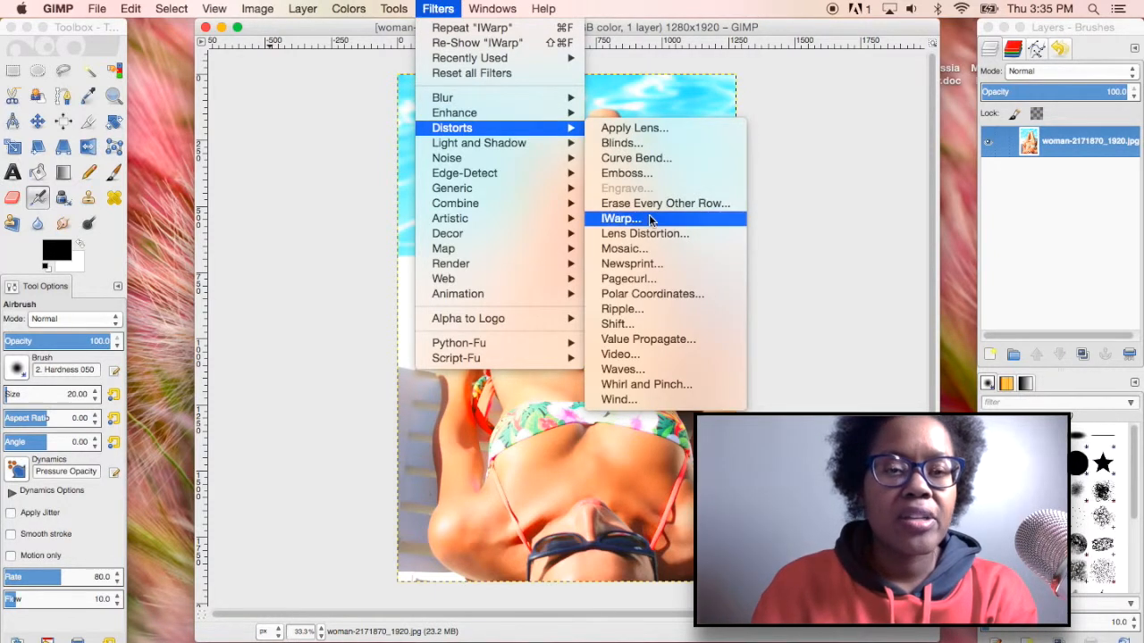
left_click(620, 218)
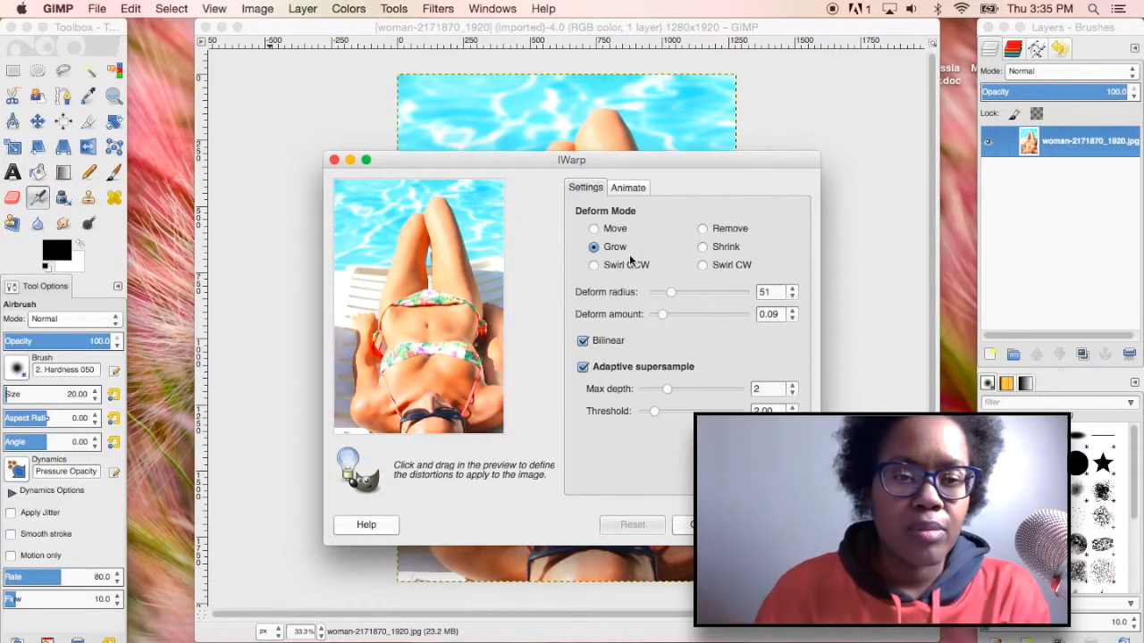
Grow the woman's chest in the IWarp preview using a 35 deform radius.
left_click_drag(672, 291, 666, 291)
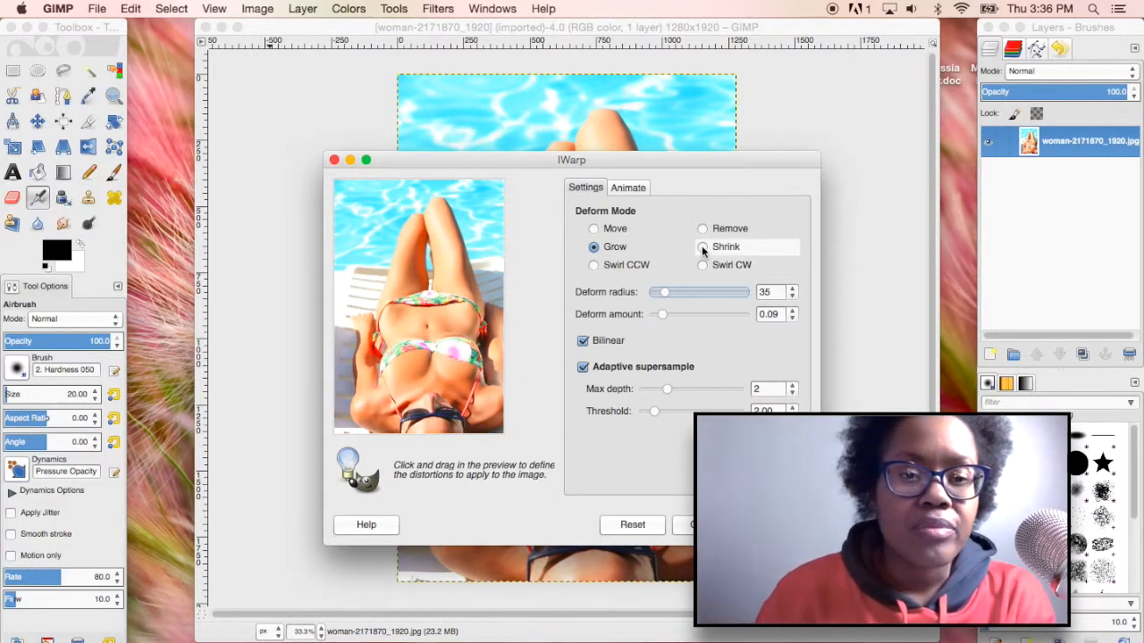
Switch IWarp to Shrink mode and apply the warp to the pool photo.
left_click(702, 247)
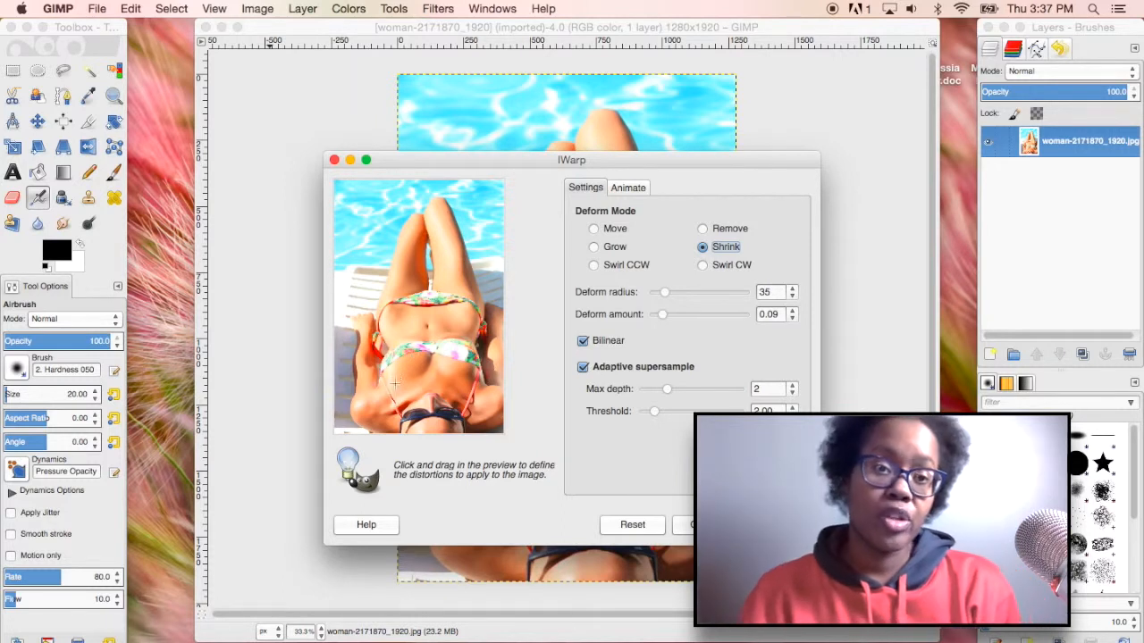
mouse_move(415, 284)
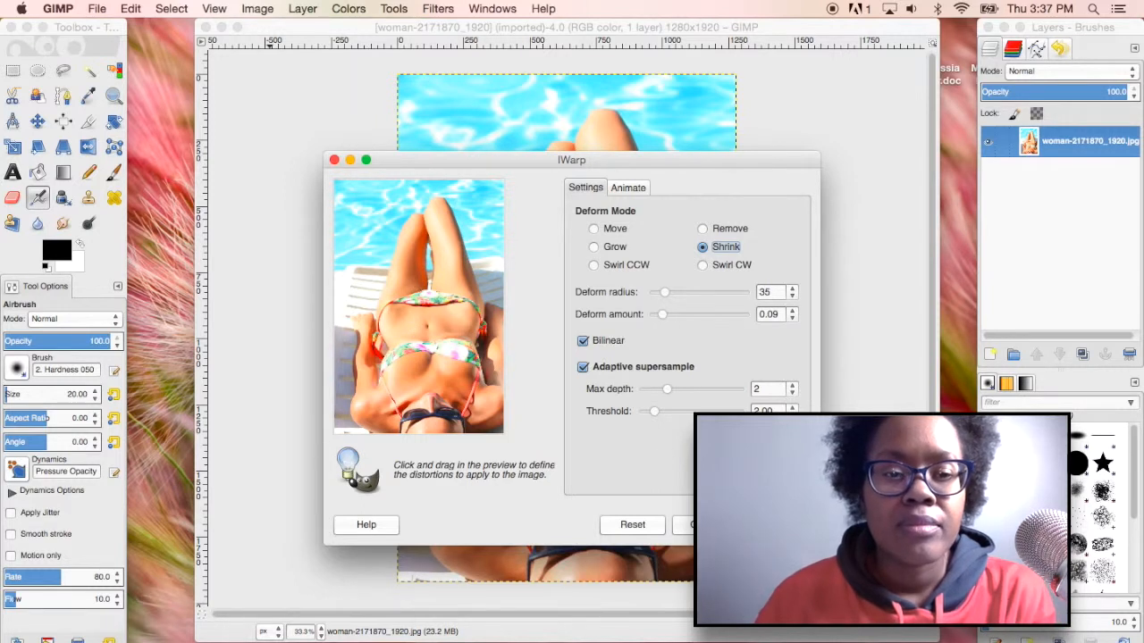
left_click(721, 524)
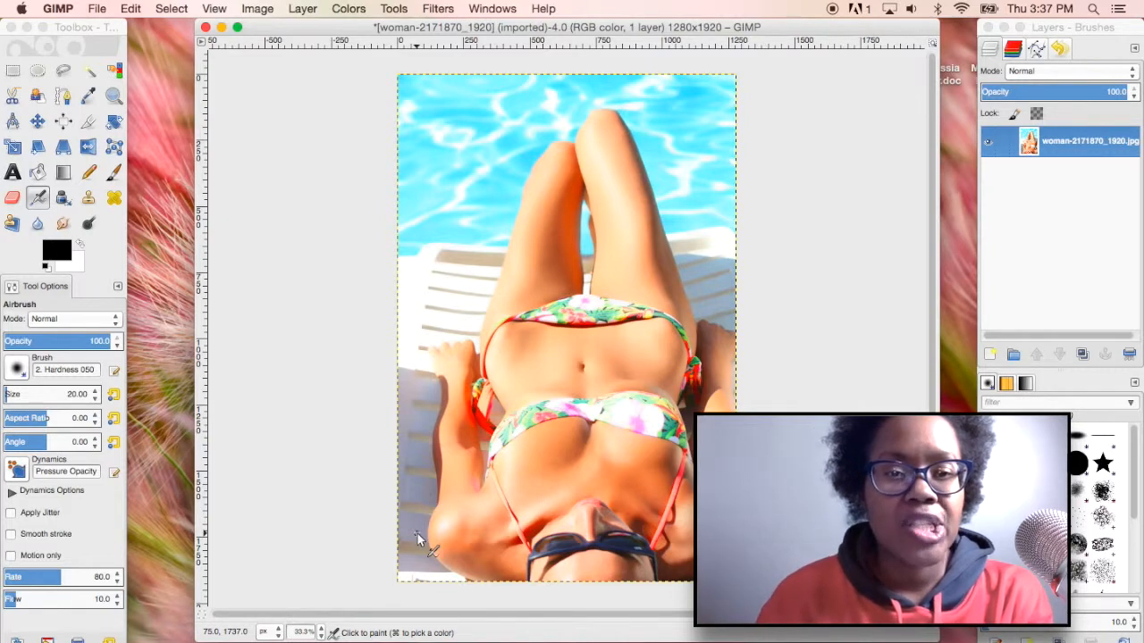
Open the close-up red-lipped portrait photo and show the Filters menu.
left_click(97, 8)
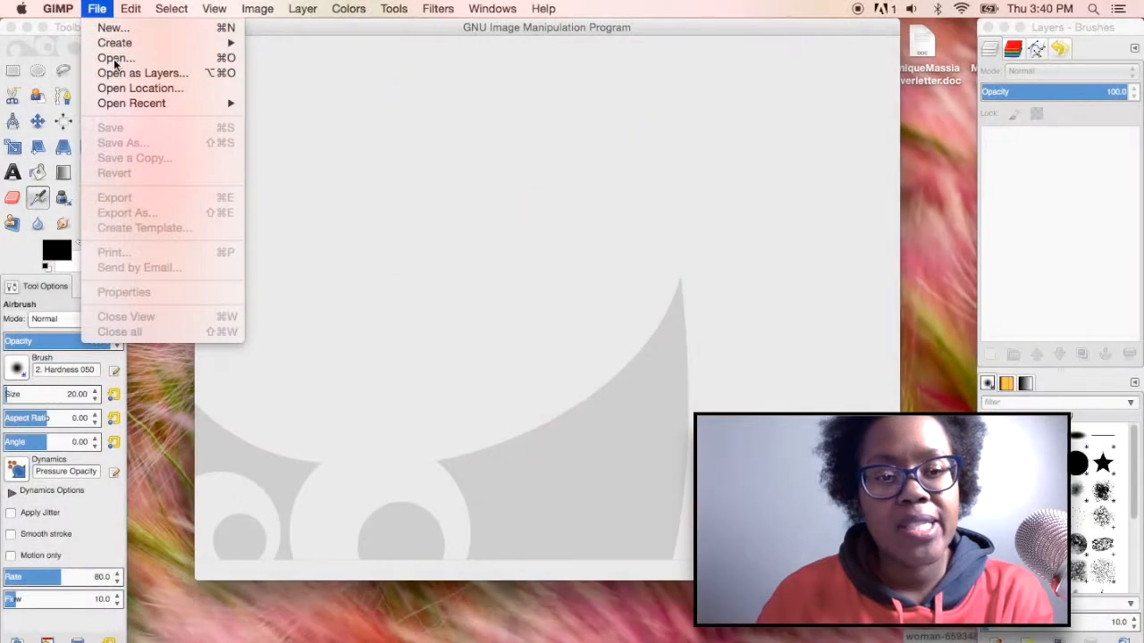
left_click(114, 57)
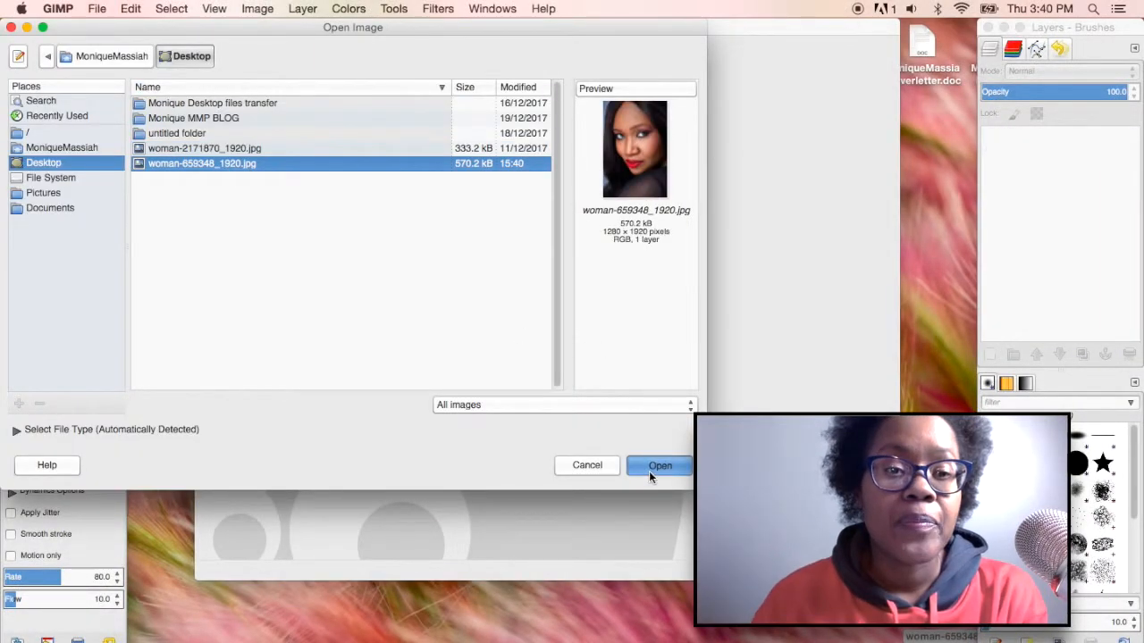
left_click(660, 464)
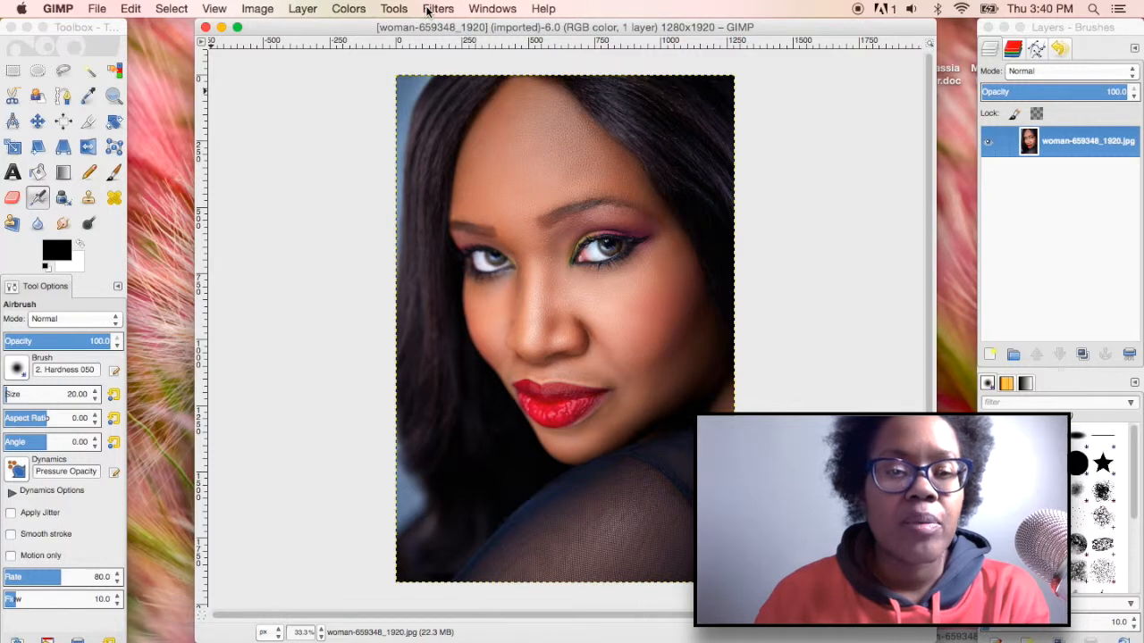
left_click(438, 8)
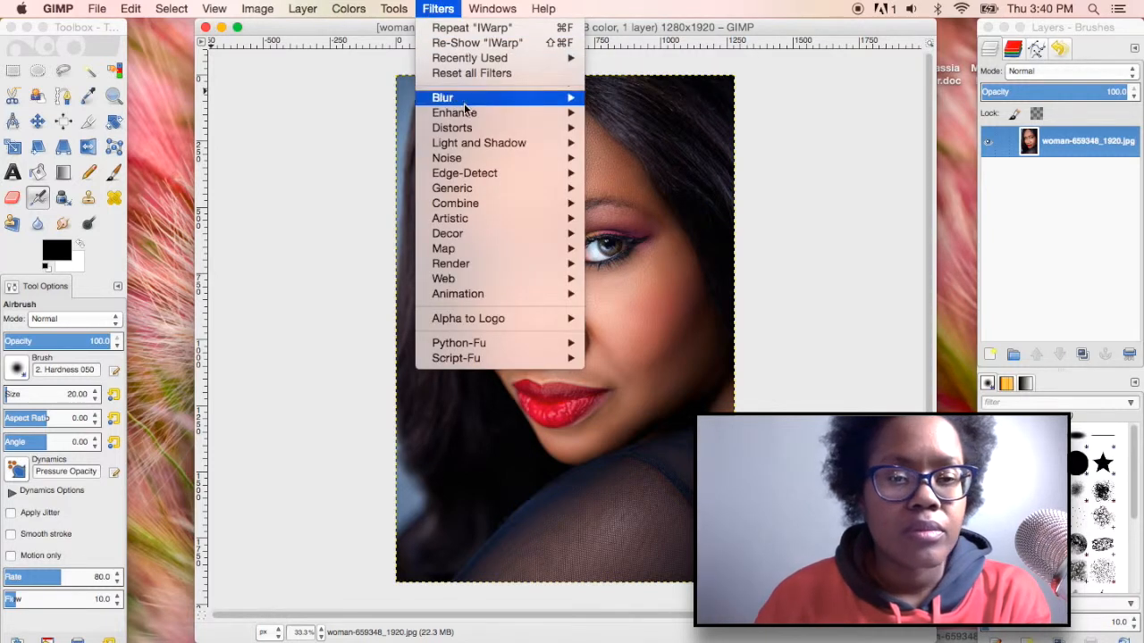
mouse_move(452, 127)
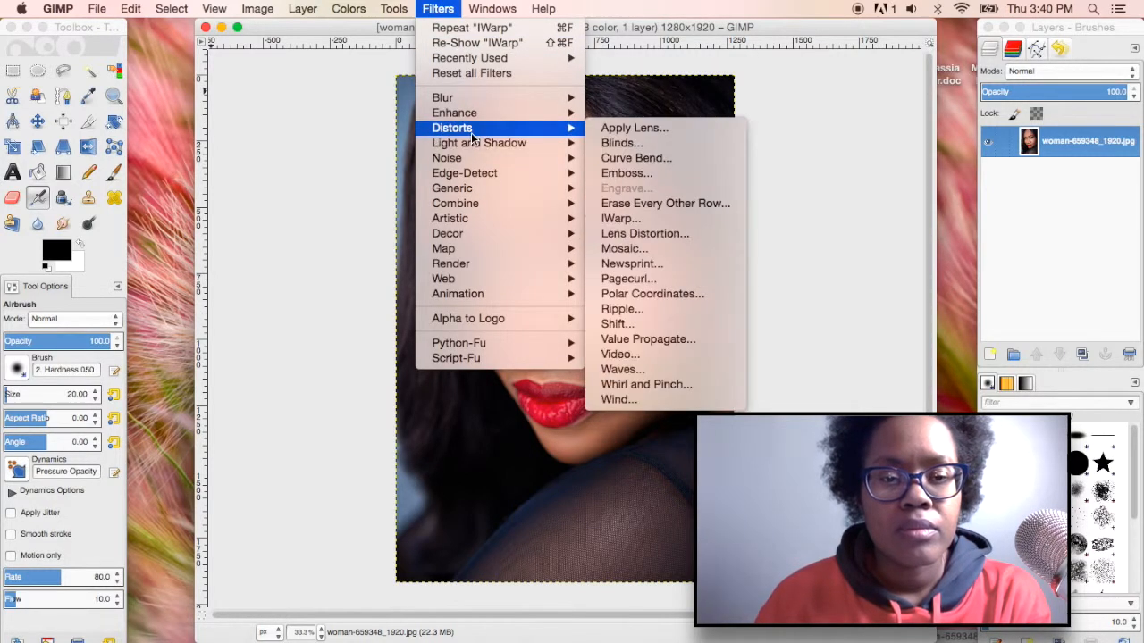
Open IWarp on the portrait in Shrink mode and move its window aside.
left_click(639, 225)
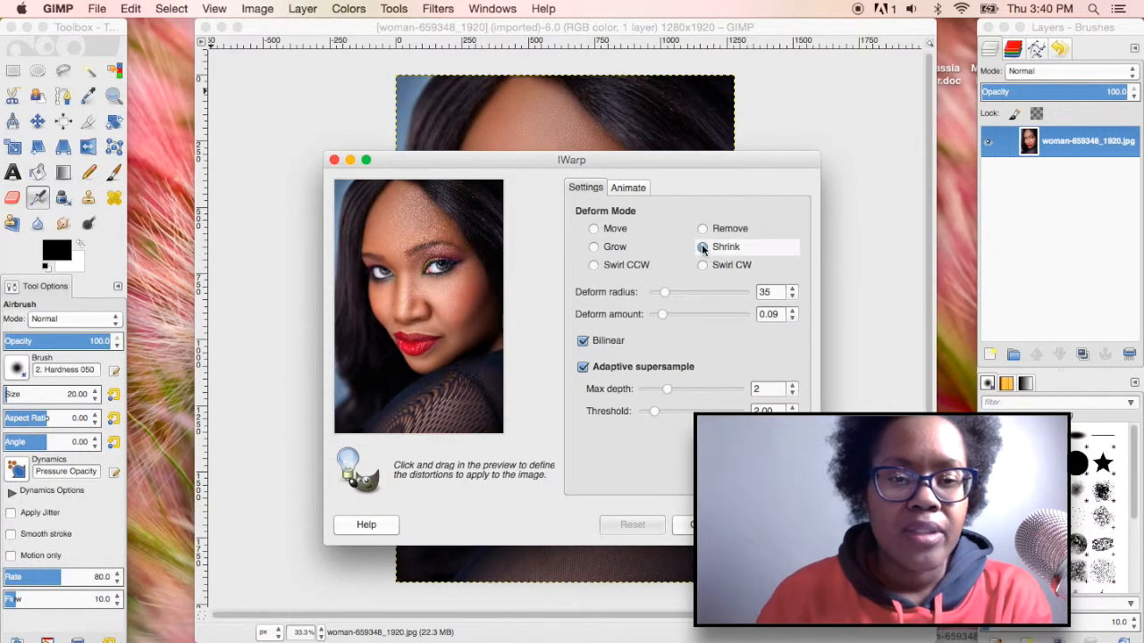
left_click(703, 247)
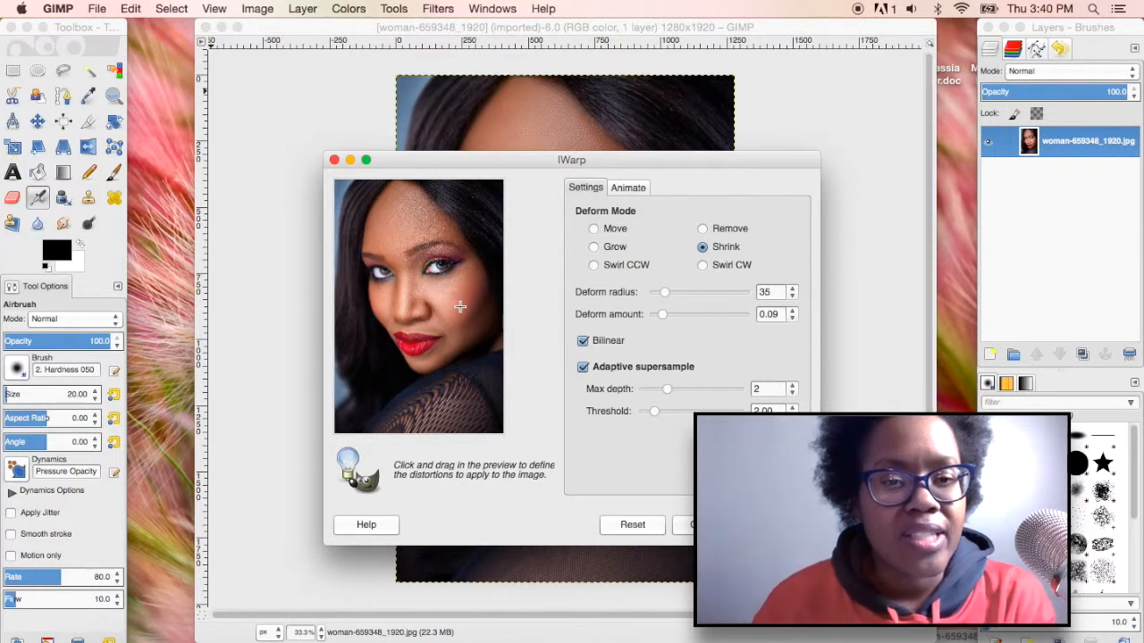
mouse_move(463, 307)
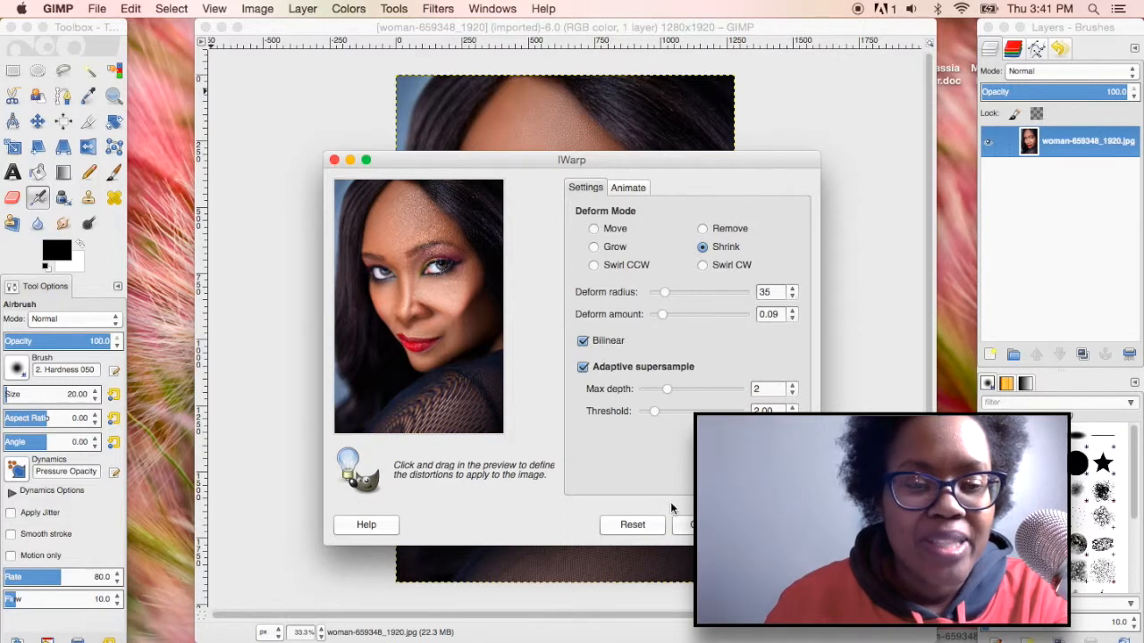
left_click_drag(572, 160, 915, 163)
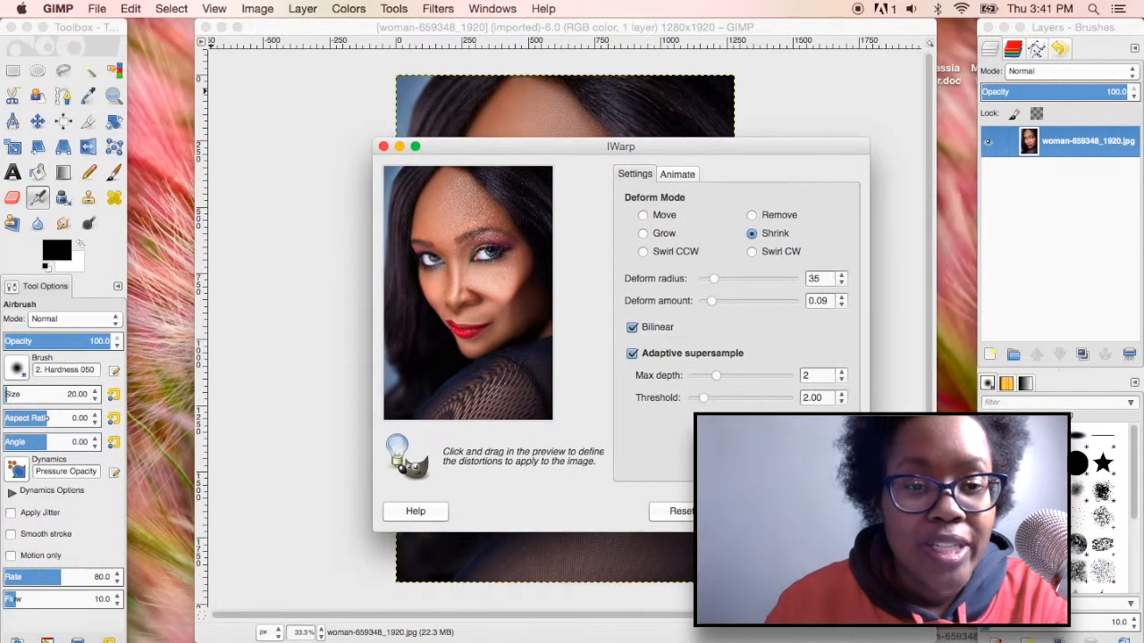
Switch IWarp to Grow mode and enlarge the cheek area in the preview.
left_click(642, 233)
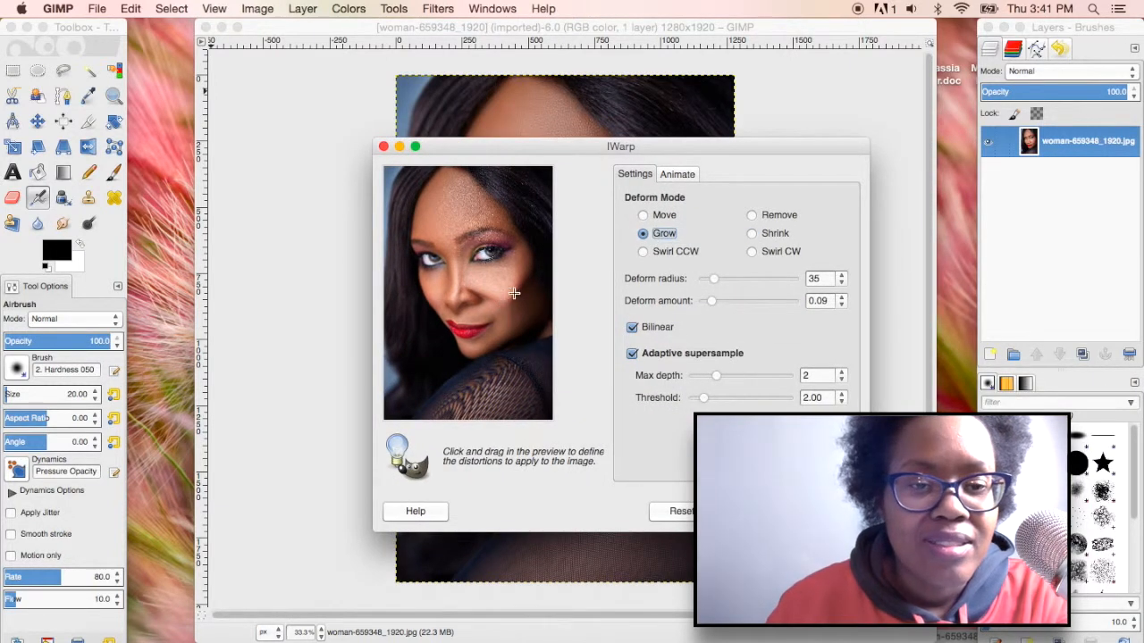
mouse_move(500, 320)
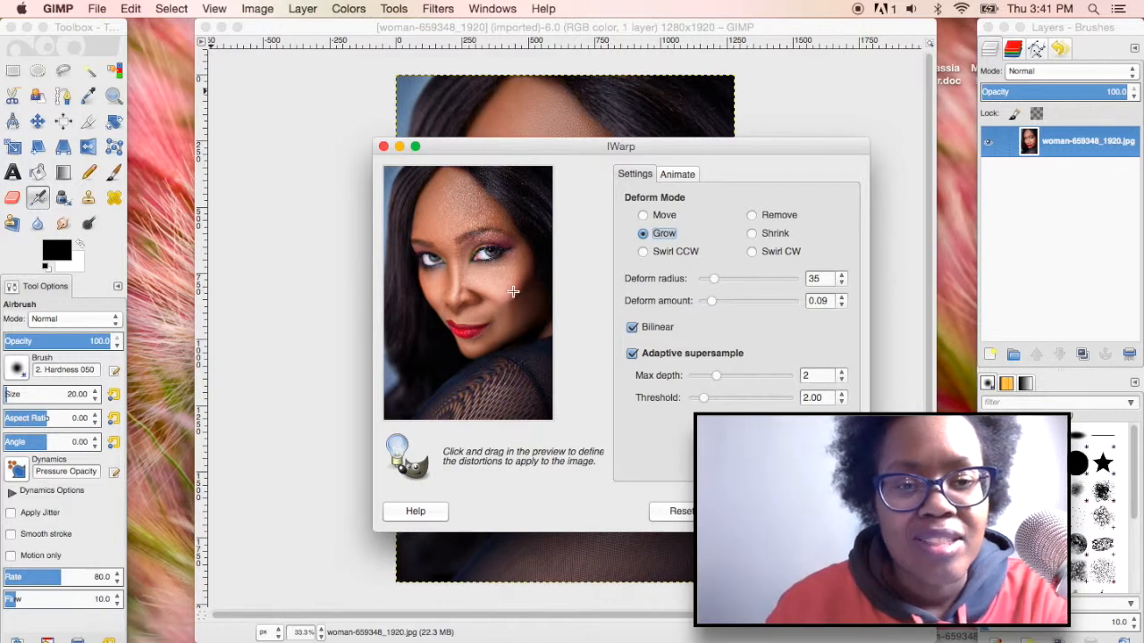
left_click_drag(713, 279, 717, 278)
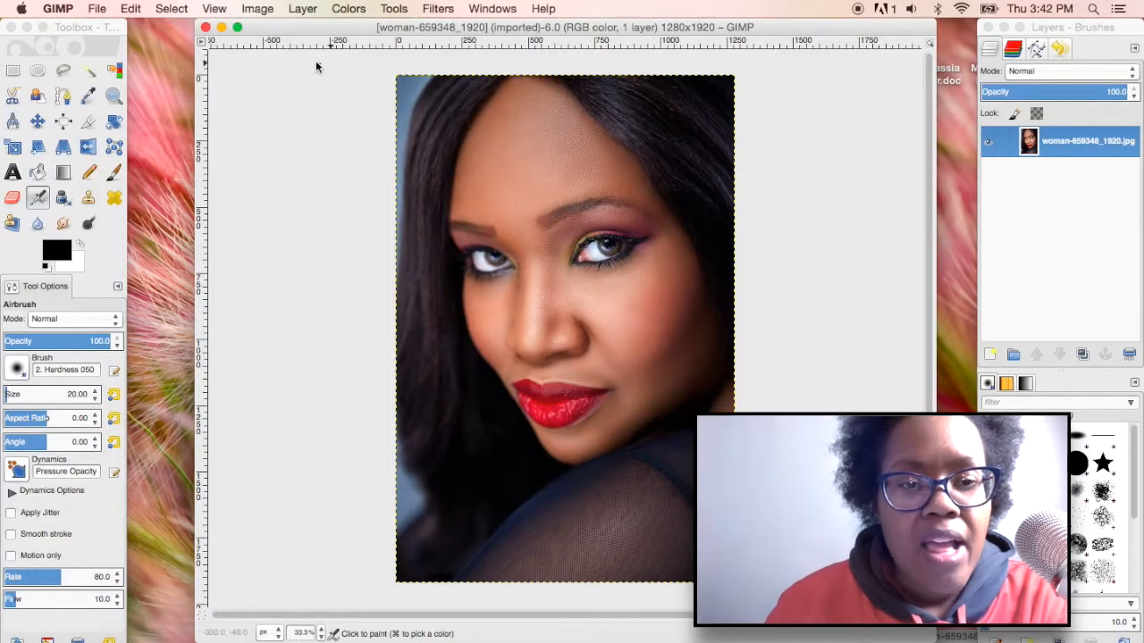
Relaunch IWarp on the portrait and drag its window off the face.
left_click(438, 8)
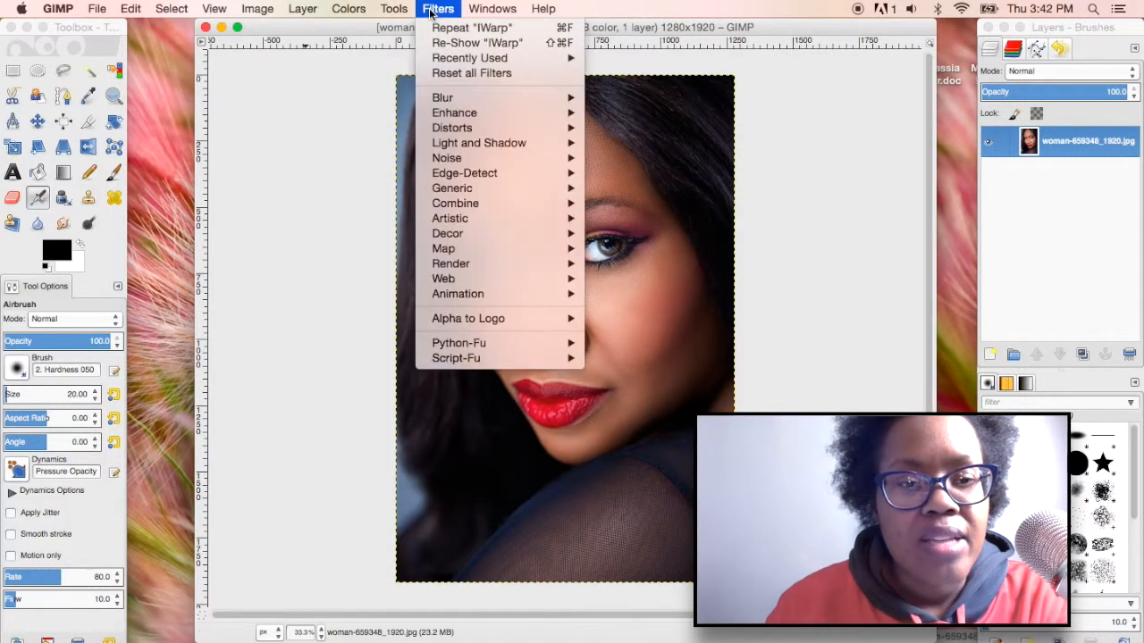
mouse_move(451, 127)
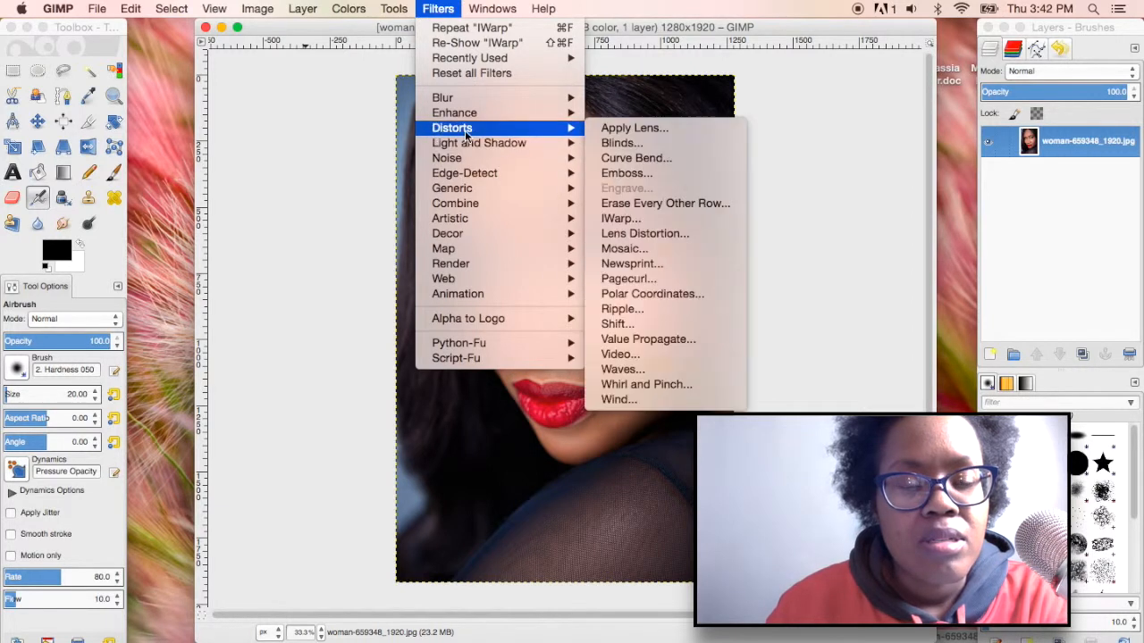
mouse_move(621, 143)
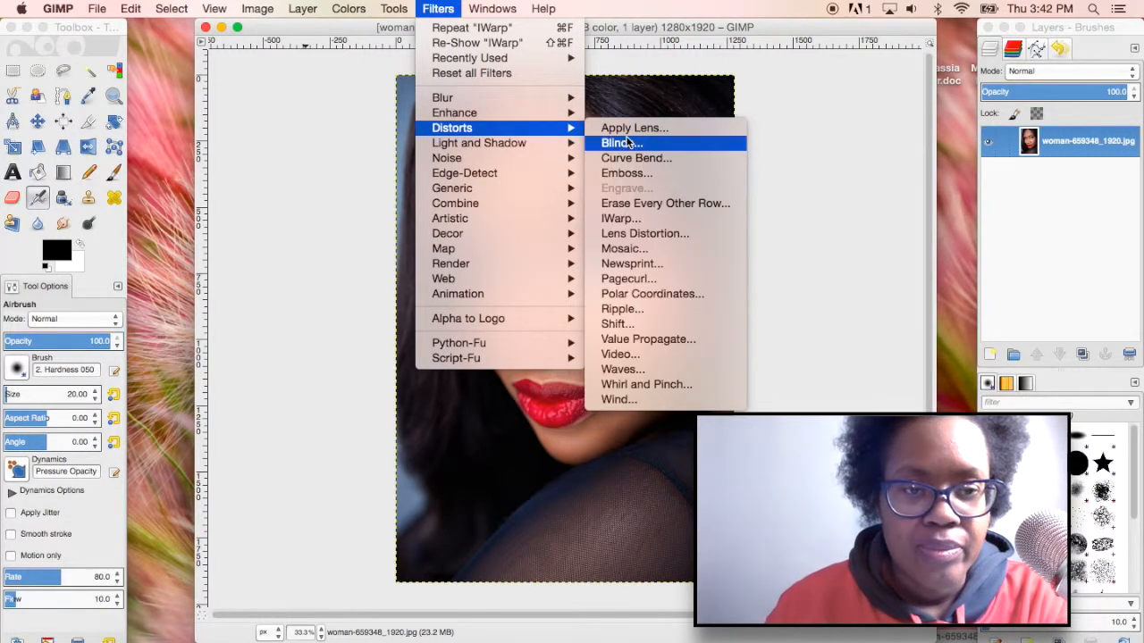
mouse_move(620, 218)
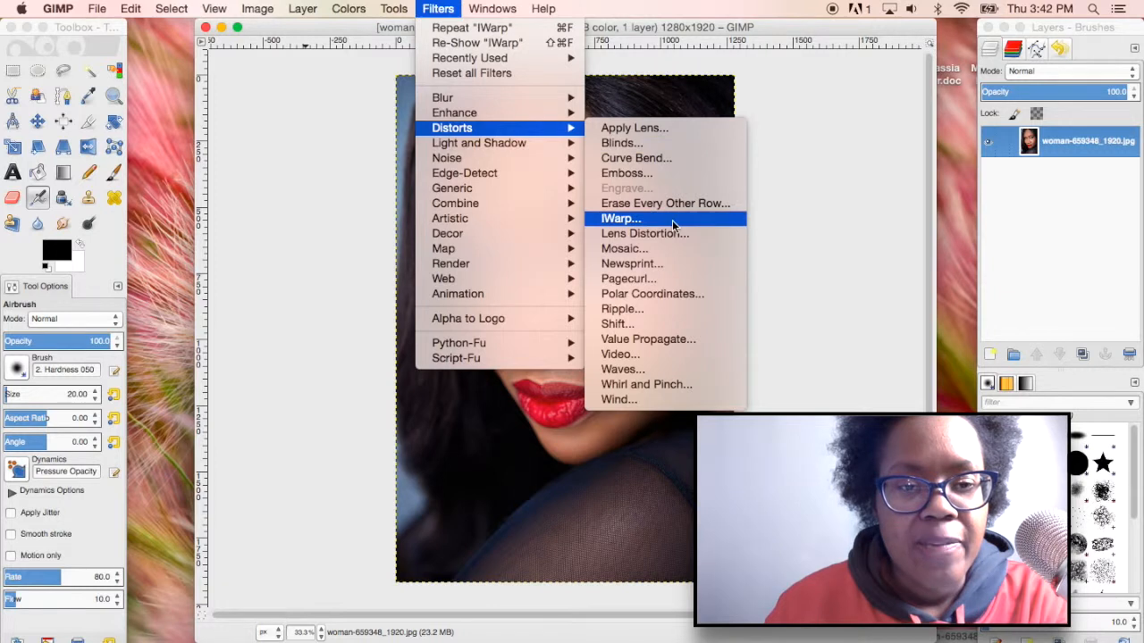
left_click(619, 218)
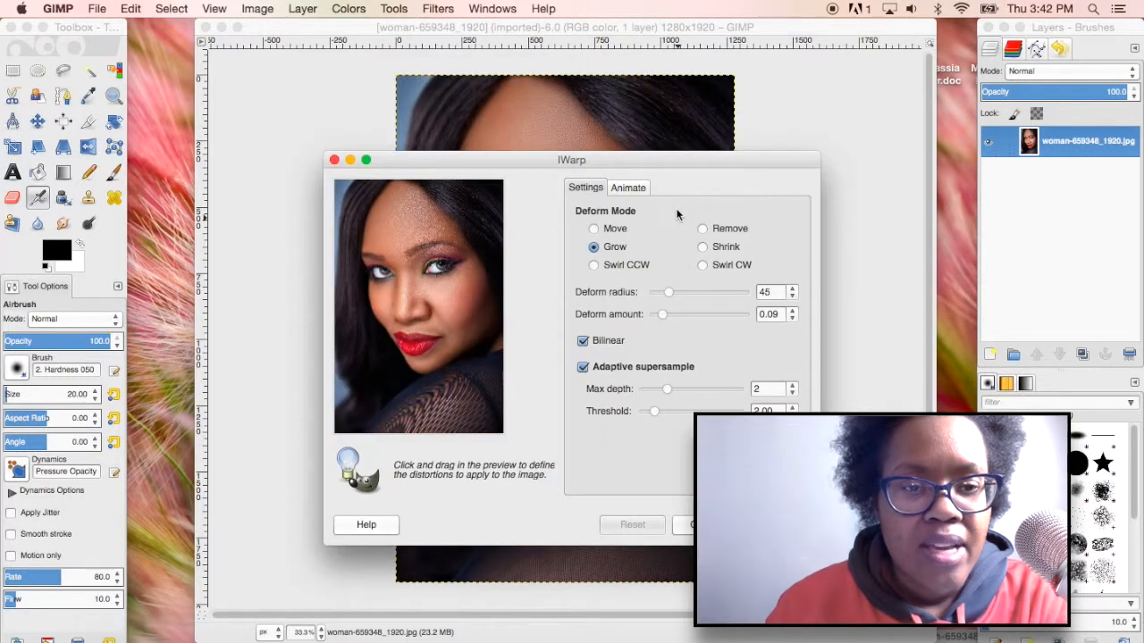
left_click_drag(572, 160, 820, 160)
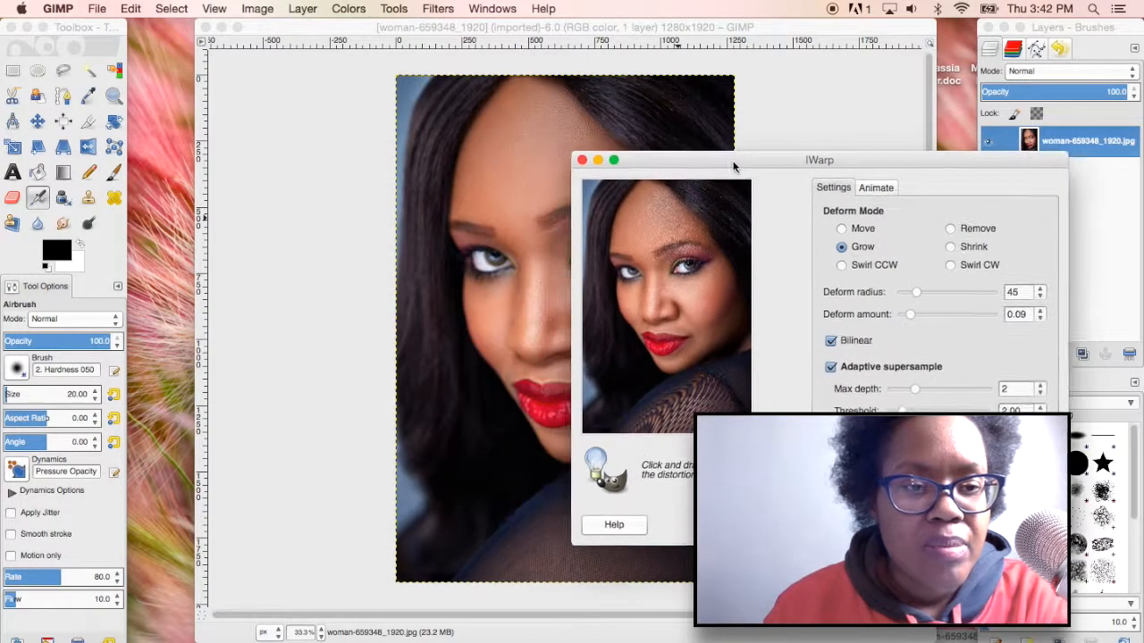
left_click_drag(819, 160, 846, 170)
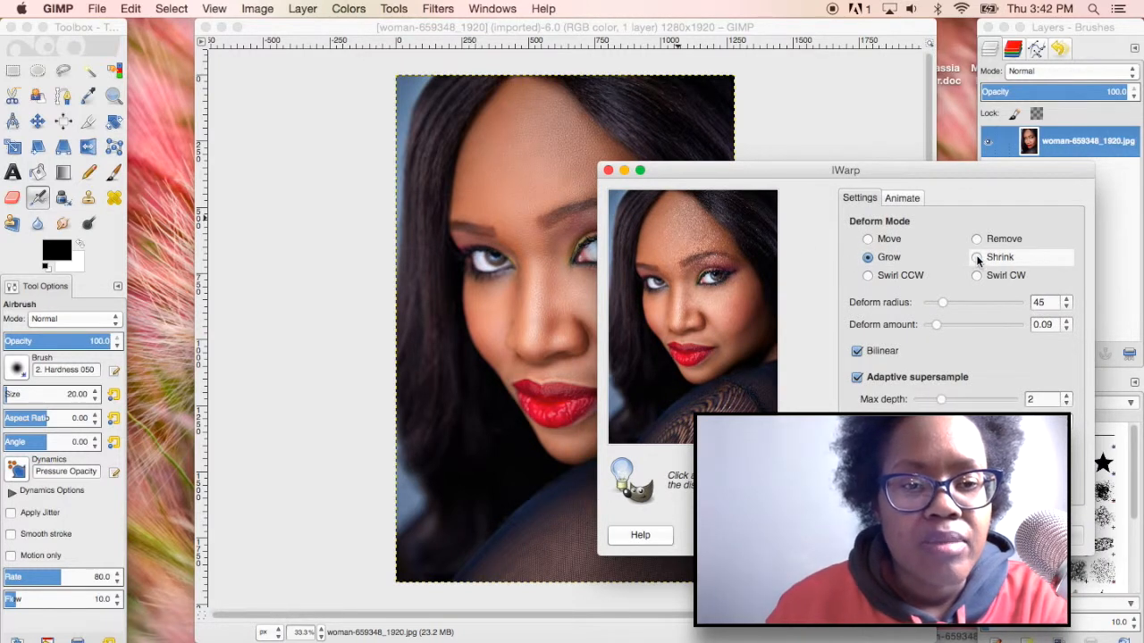
Switch IWarp back to Shrink mode and apply the face warp to the portrait.
left_click(977, 257)
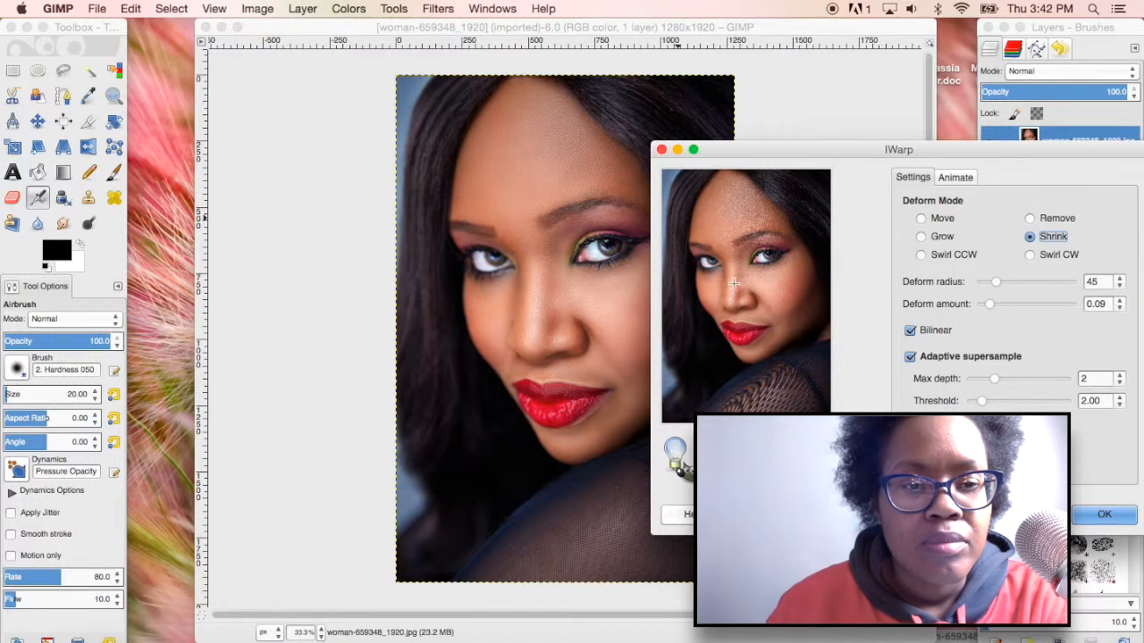
mouse_move(735, 203)
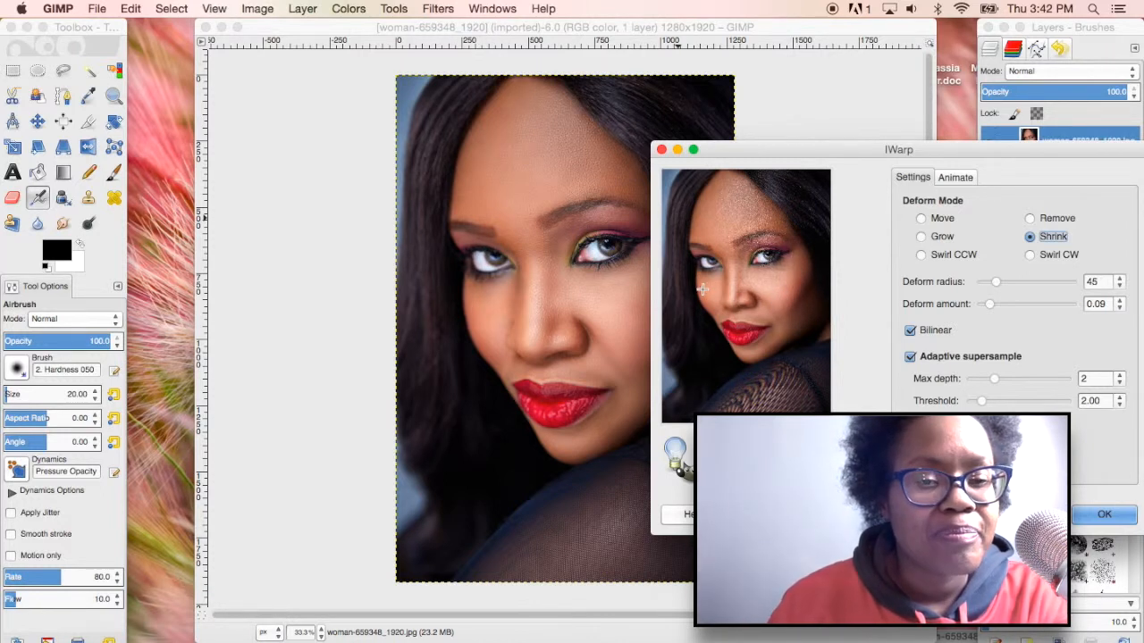
mouse_move(793, 314)
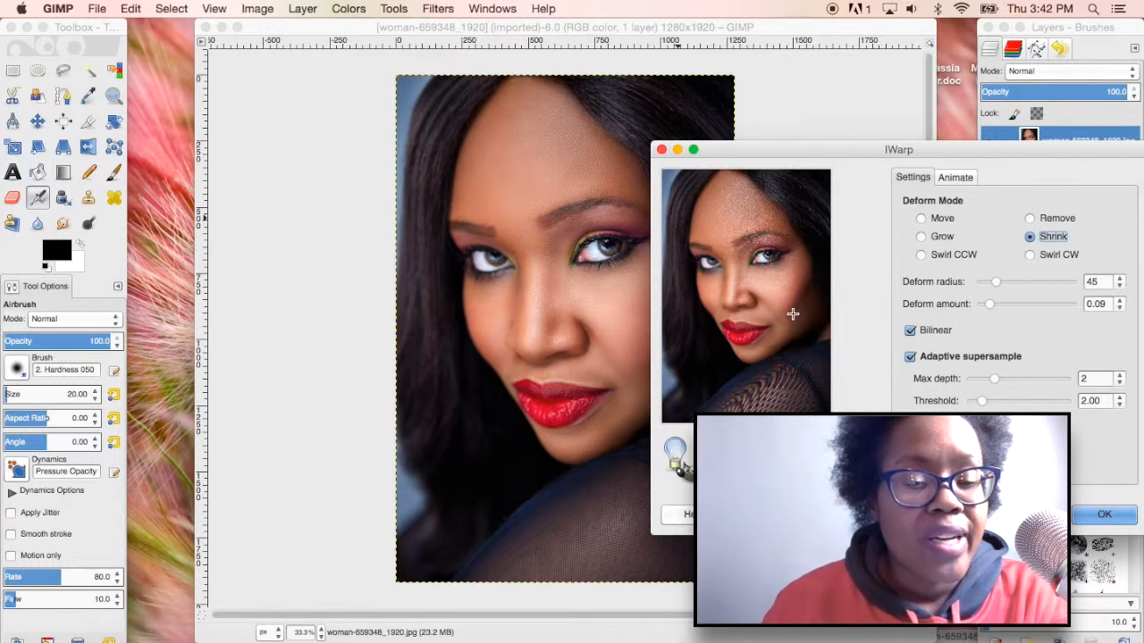
mouse_move(730, 330)
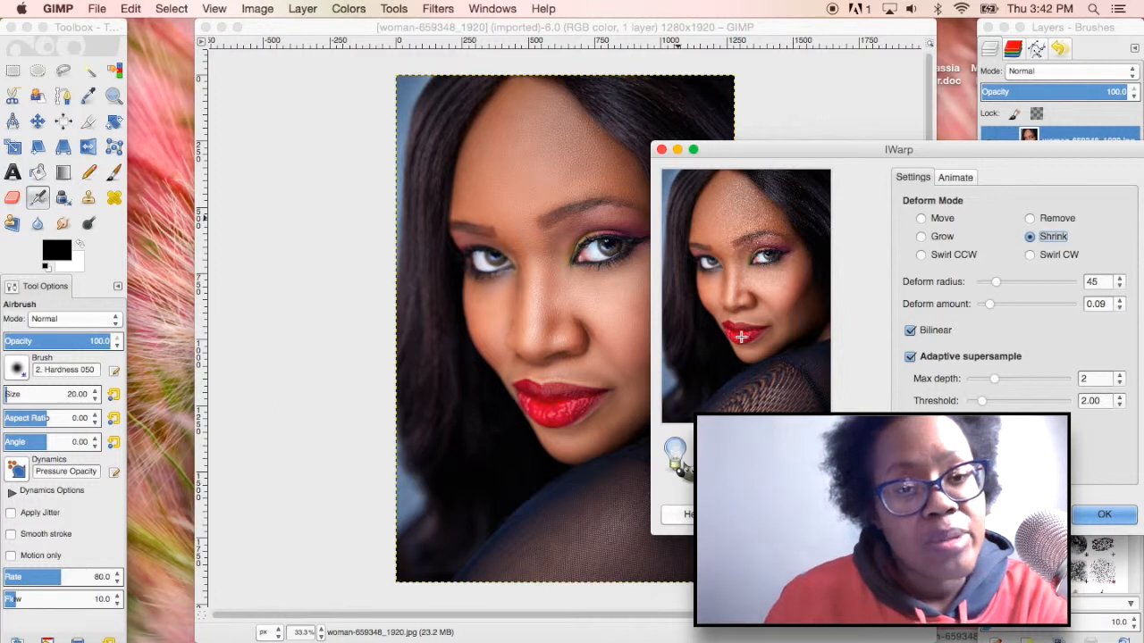
mouse_move(983, 248)
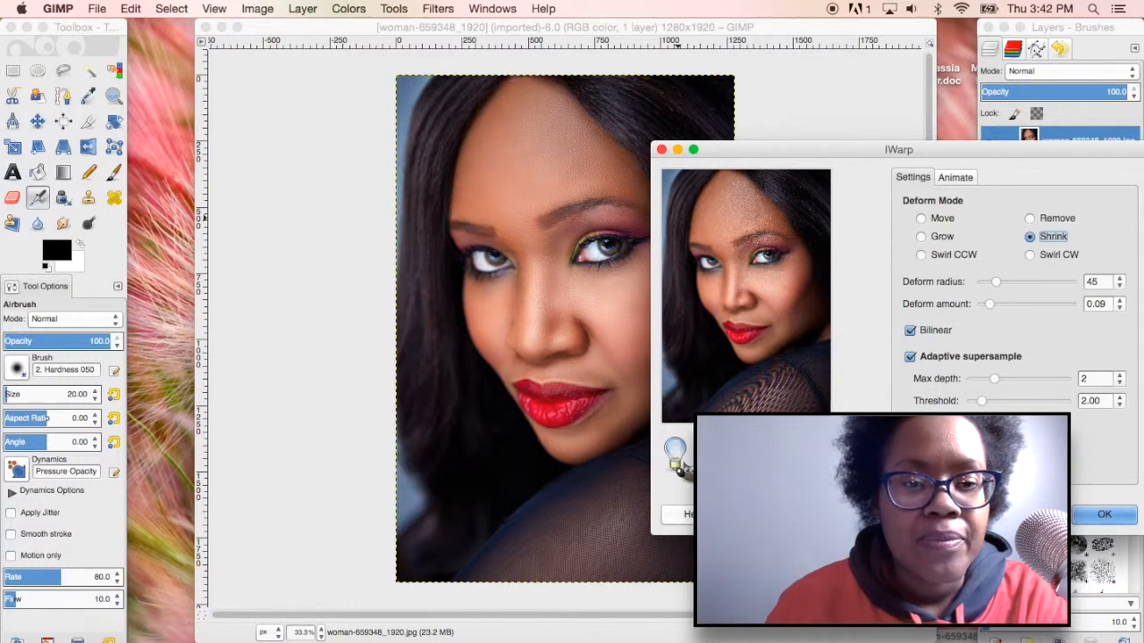
left_click(1104, 514)
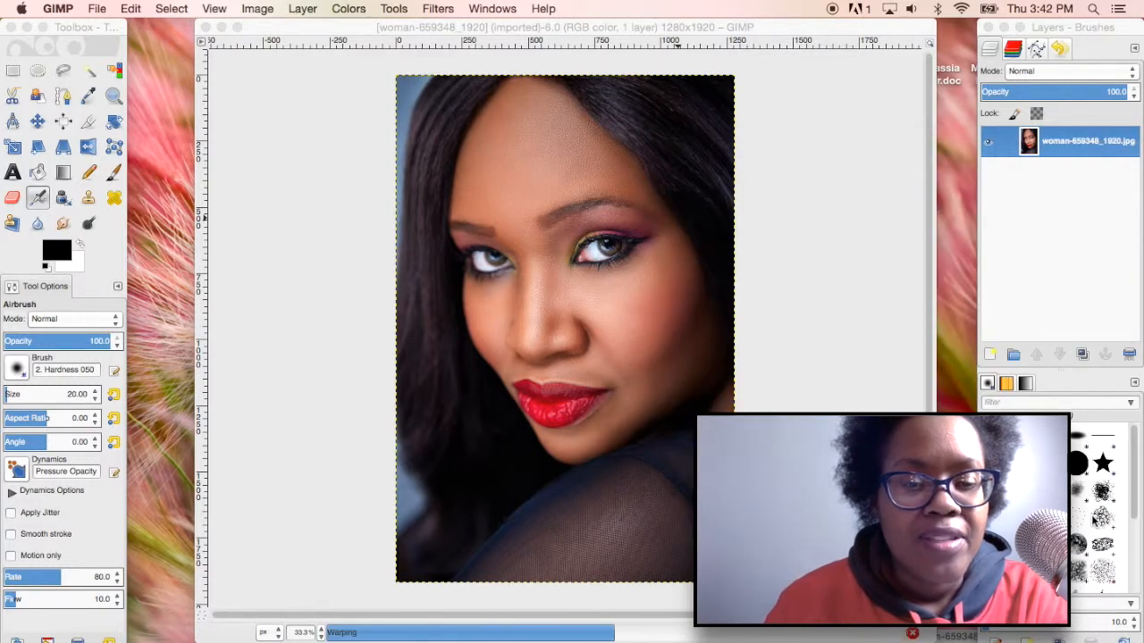